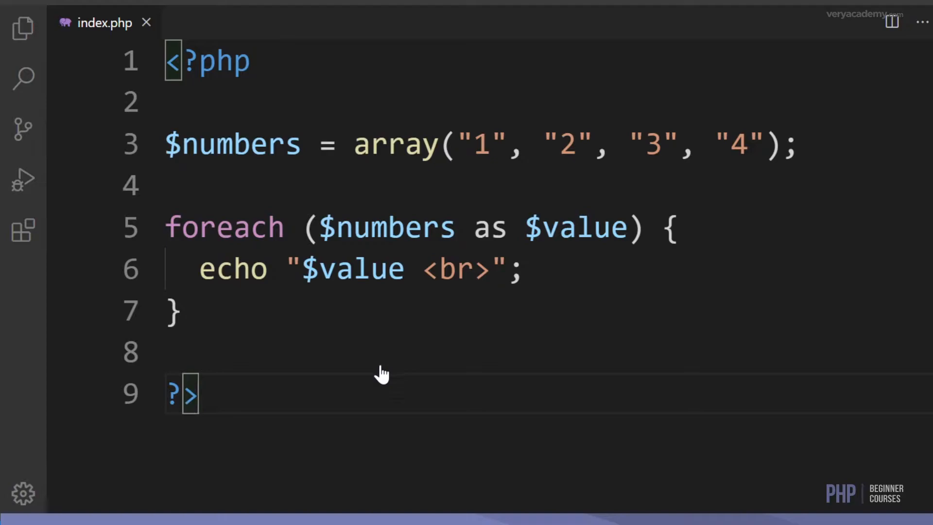
pyautogui.moveTo(381, 154)
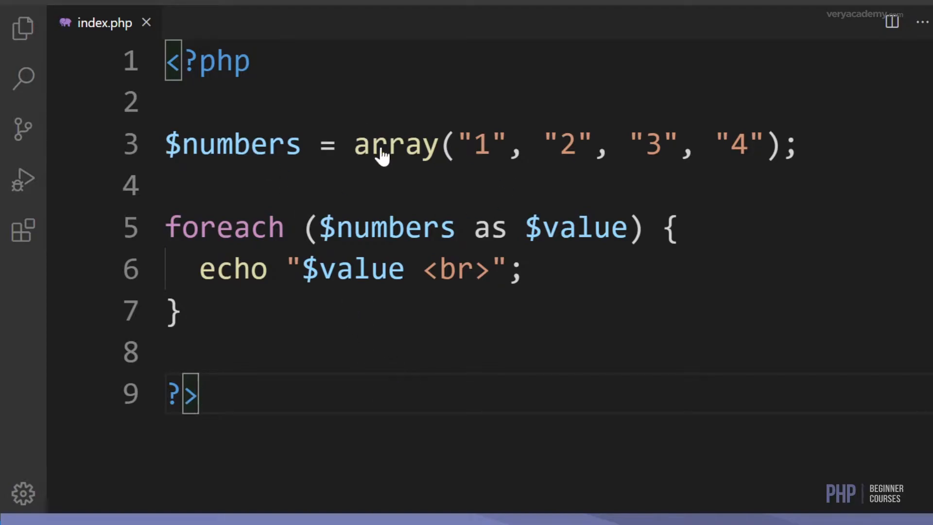
pyautogui.moveTo(217, 160)
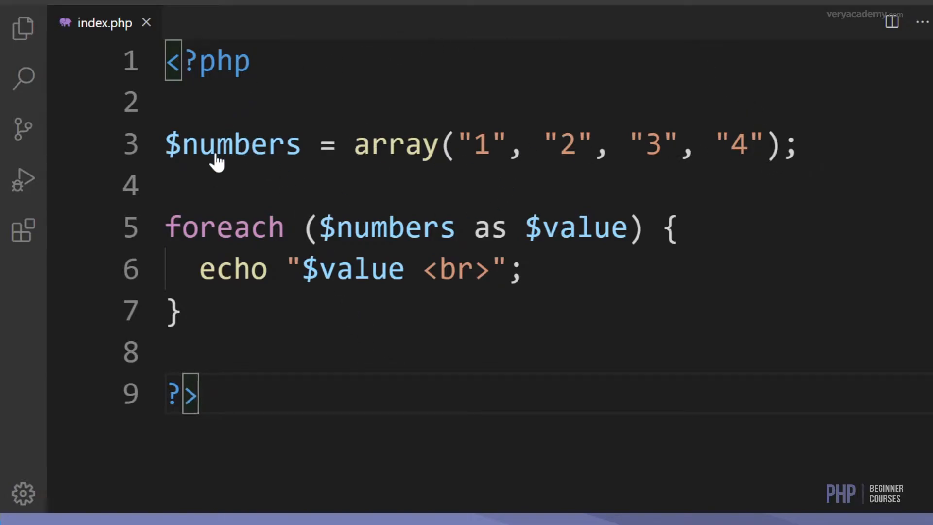
pyautogui.moveTo(241, 247)
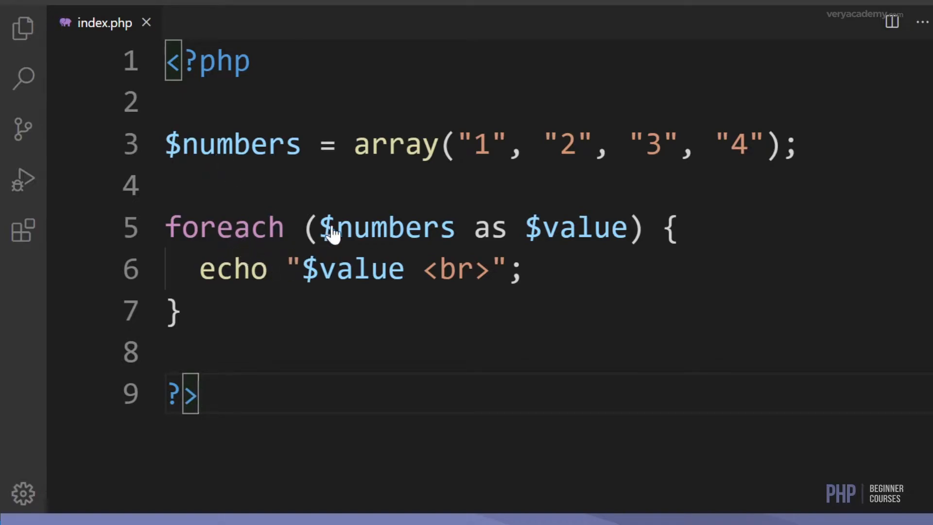
pyautogui.moveTo(334, 238)
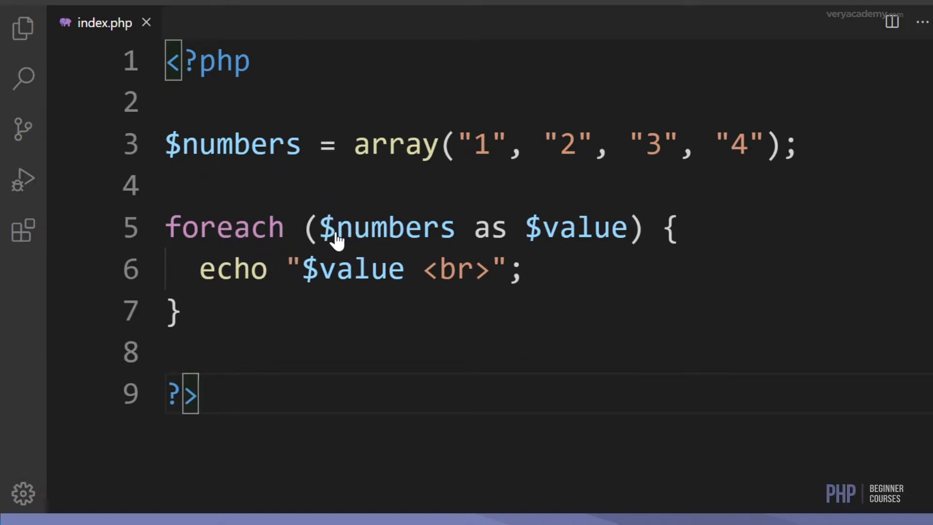
pyautogui.moveTo(493, 238)
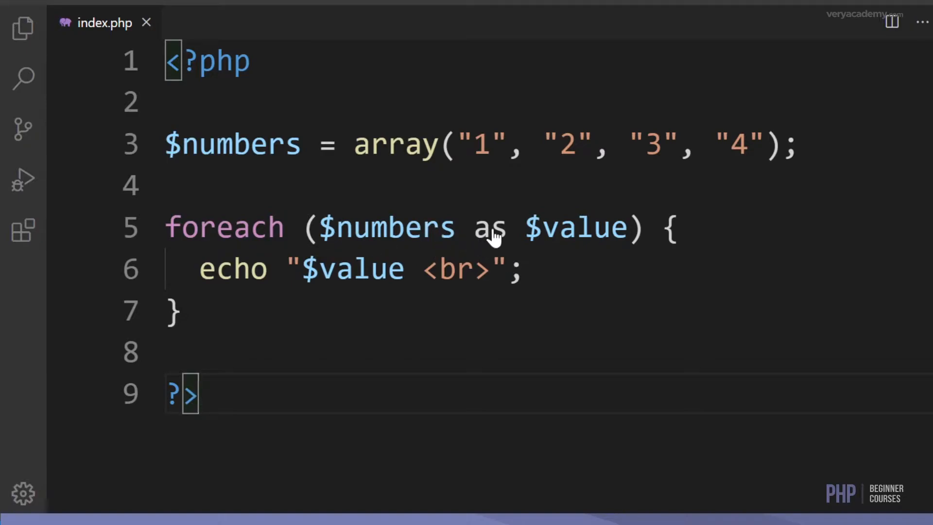
pyautogui.moveTo(610, 260)
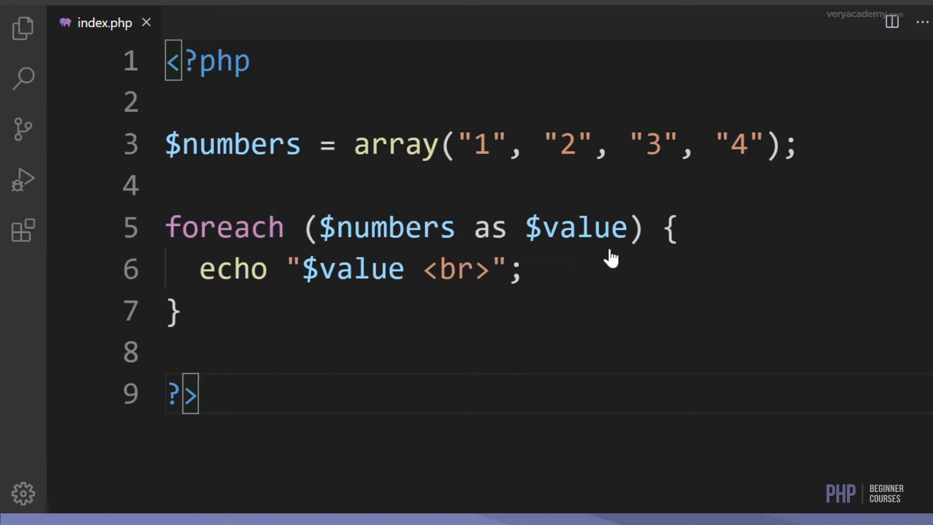
pyautogui.moveTo(373, 300)
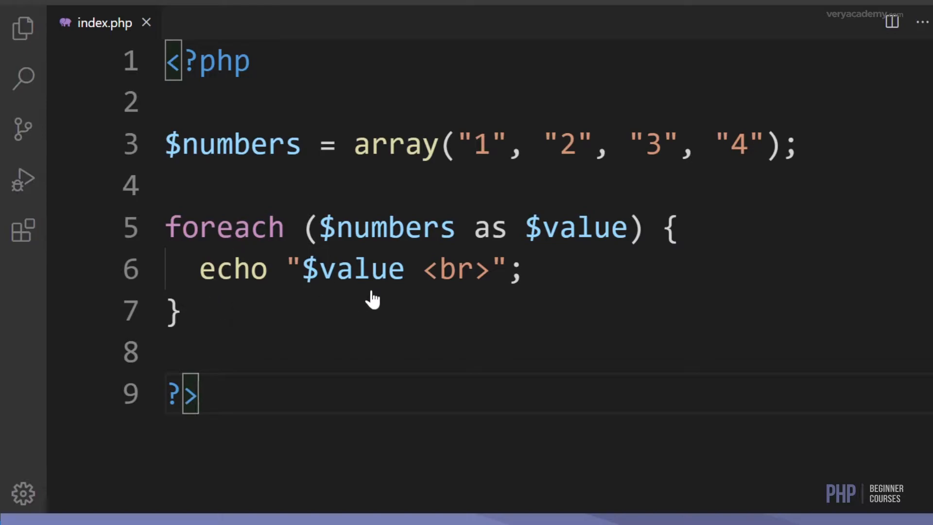
pyautogui.moveTo(476, 277)
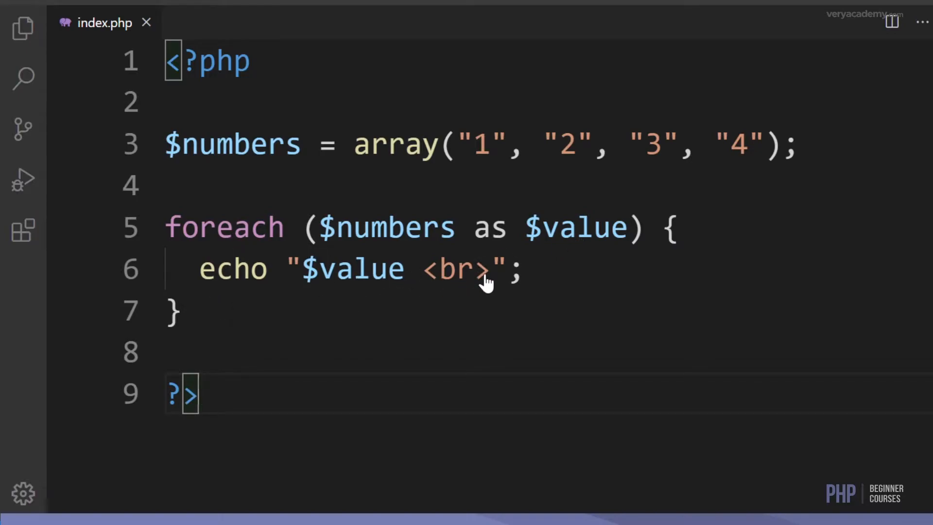
pyautogui.moveTo(356, 277)
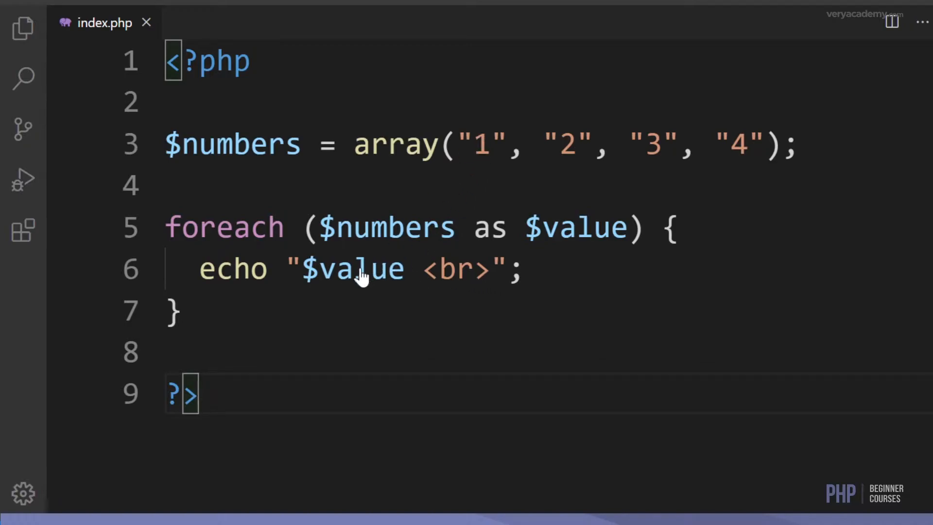
pyautogui.moveTo(372, 285)
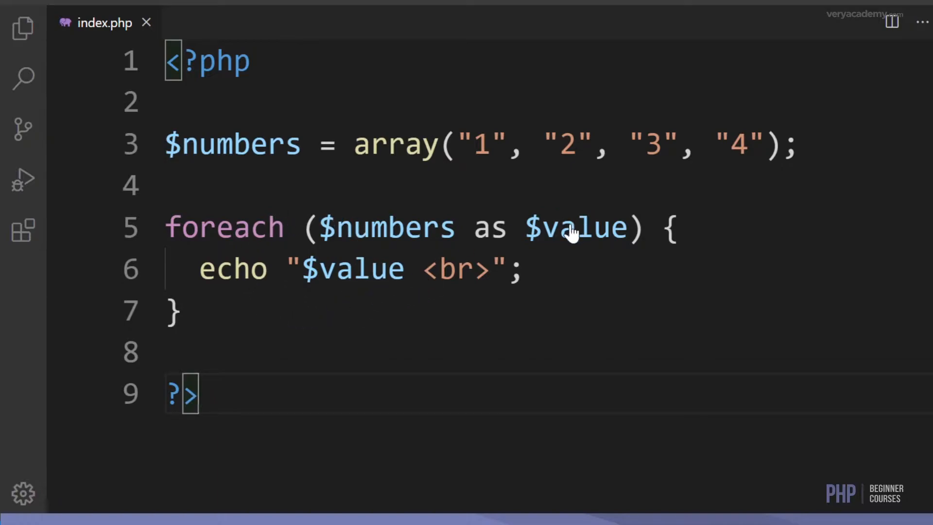
pyautogui.moveTo(357, 243)
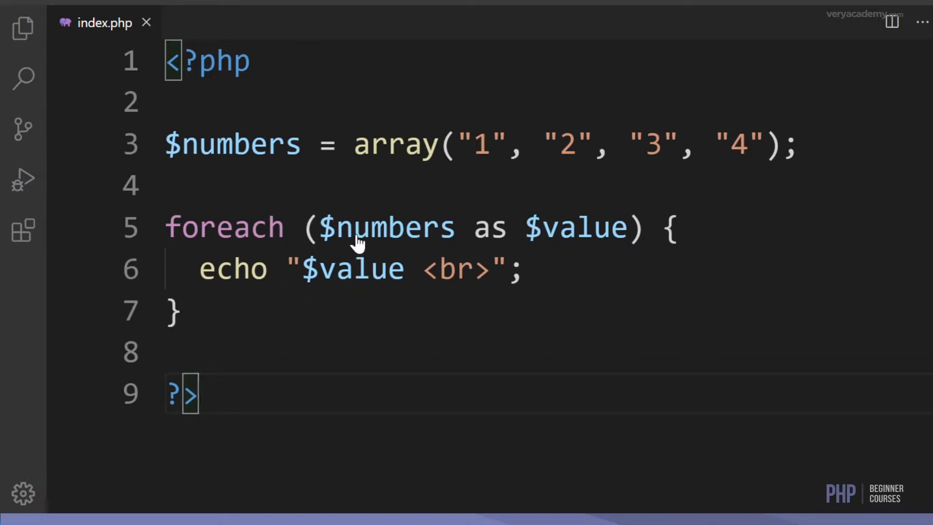
pyautogui.moveTo(560, 226)
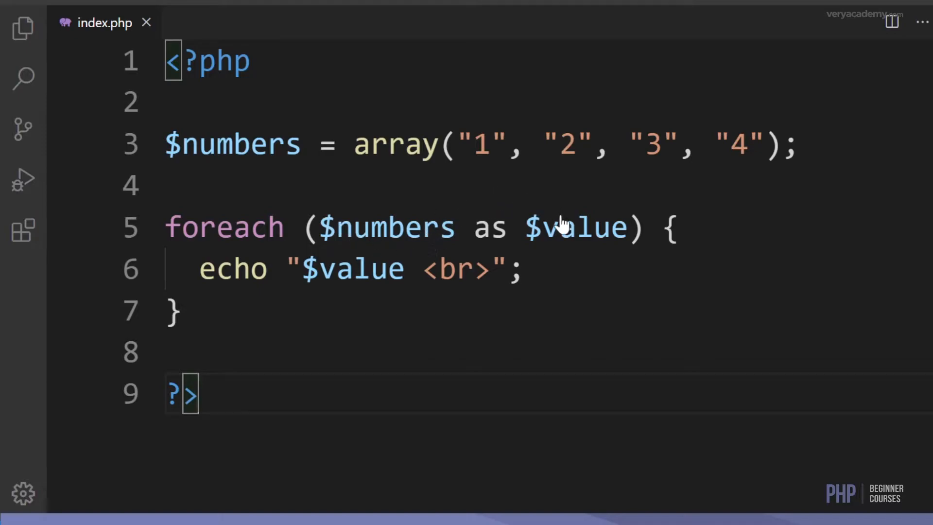
pyautogui.moveTo(196, 238)
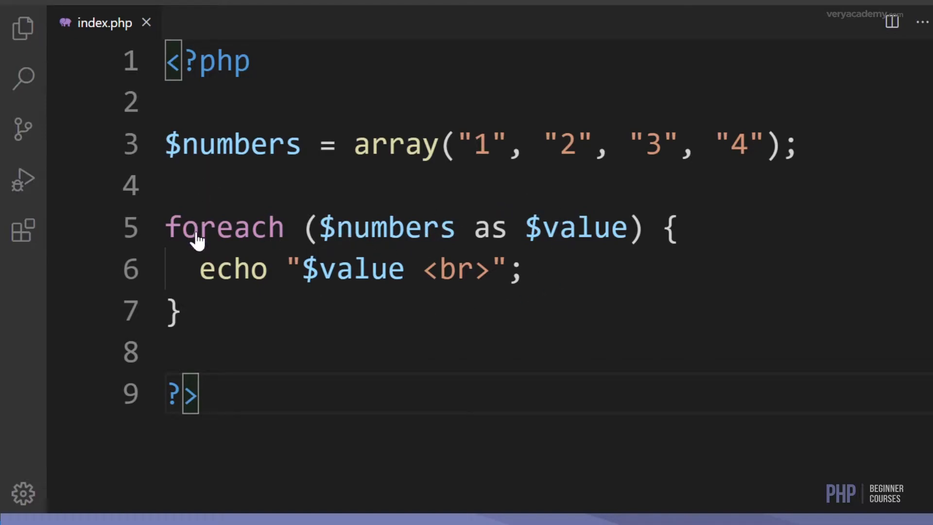
pyautogui.moveTo(386, 229)
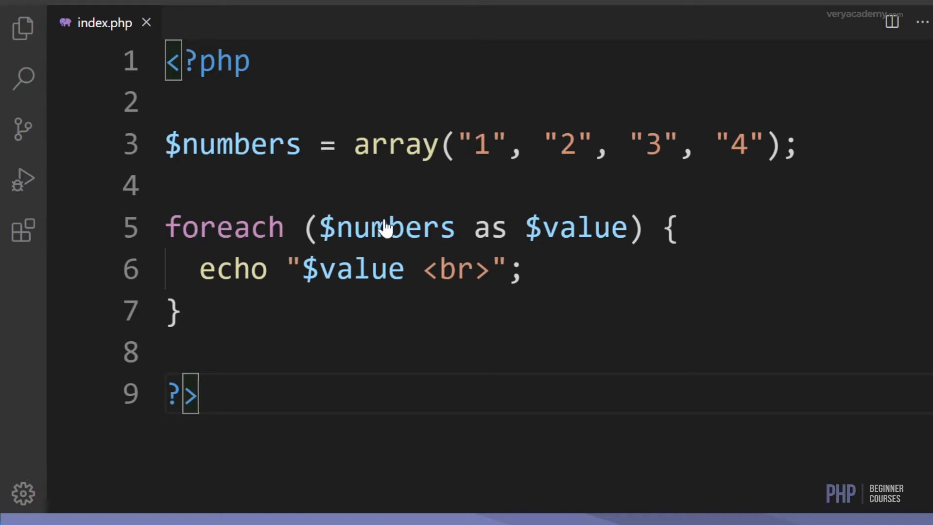
pyautogui.moveTo(476, 160)
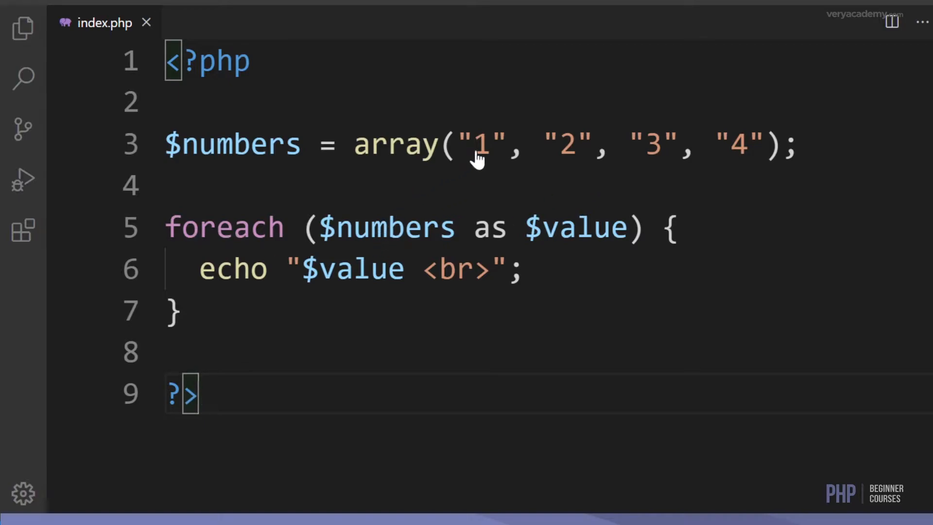
pyautogui.moveTo(567, 217)
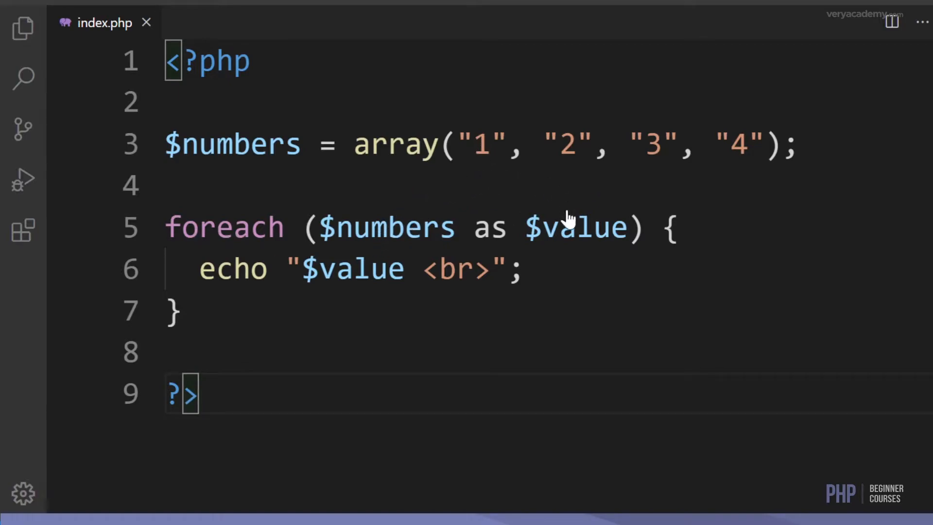
pyautogui.moveTo(553, 263)
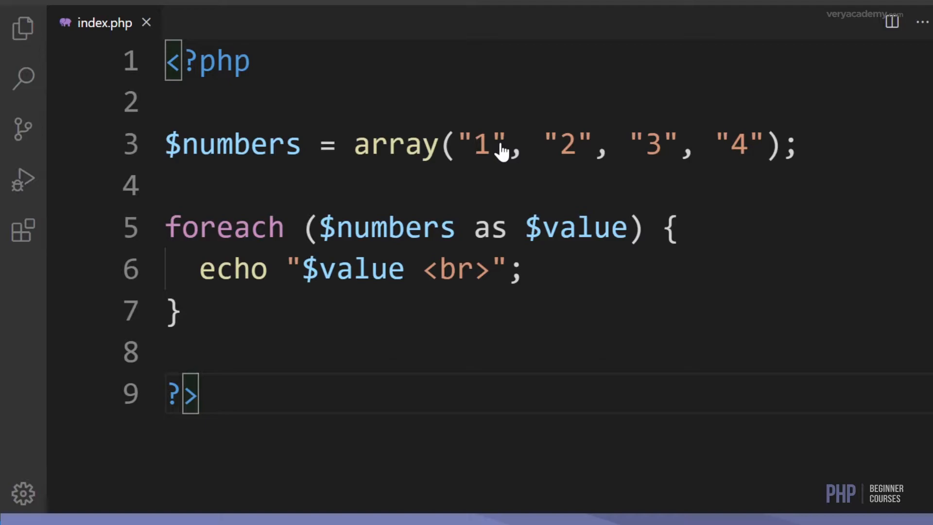
pyautogui.moveTo(384, 248)
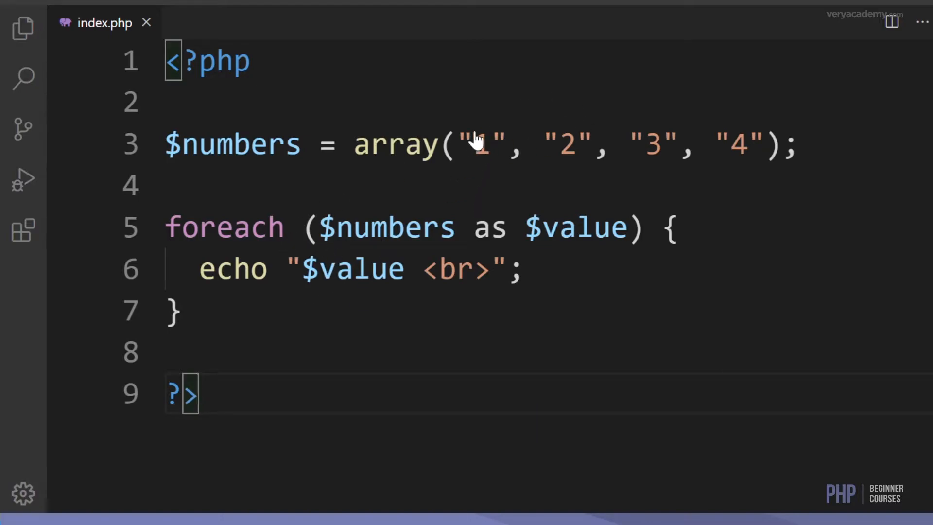
pyautogui.moveTo(402, 236)
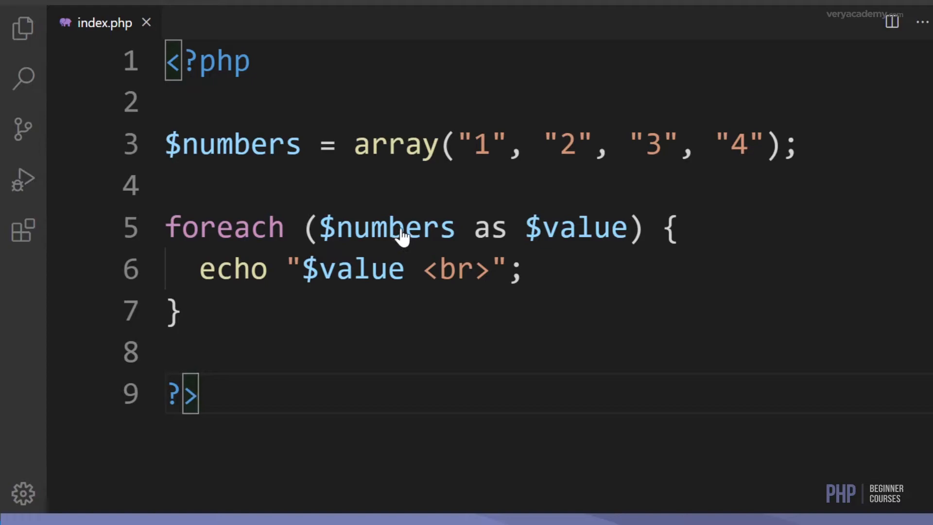
pyautogui.moveTo(583, 236)
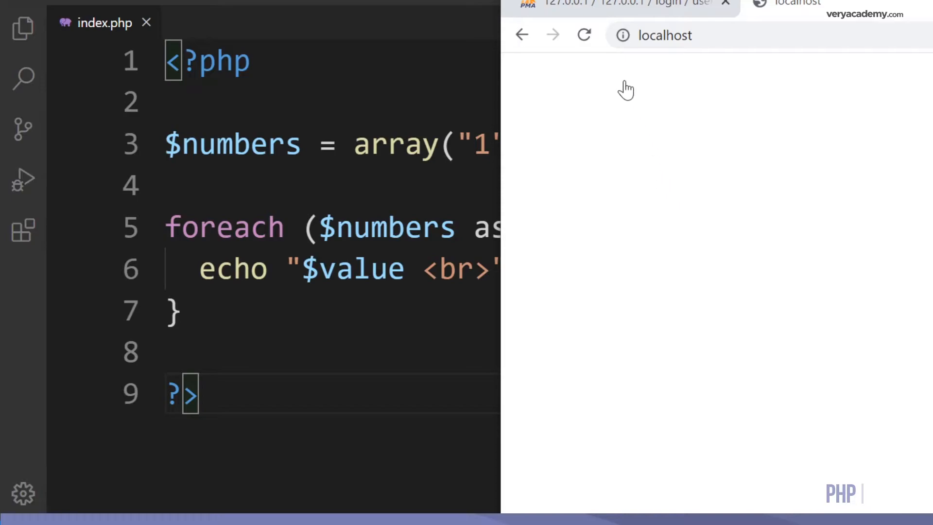
# Reload the localhost page so the numbers 1, 2, 3 and 4 appear on separate lines
pyautogui.click(584, 35)
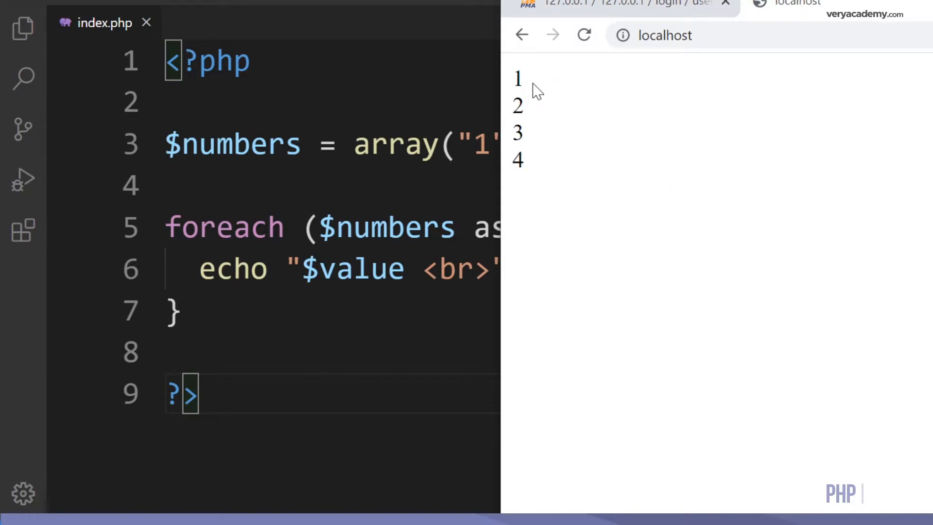
pyautogui.moveTo(544, 160)
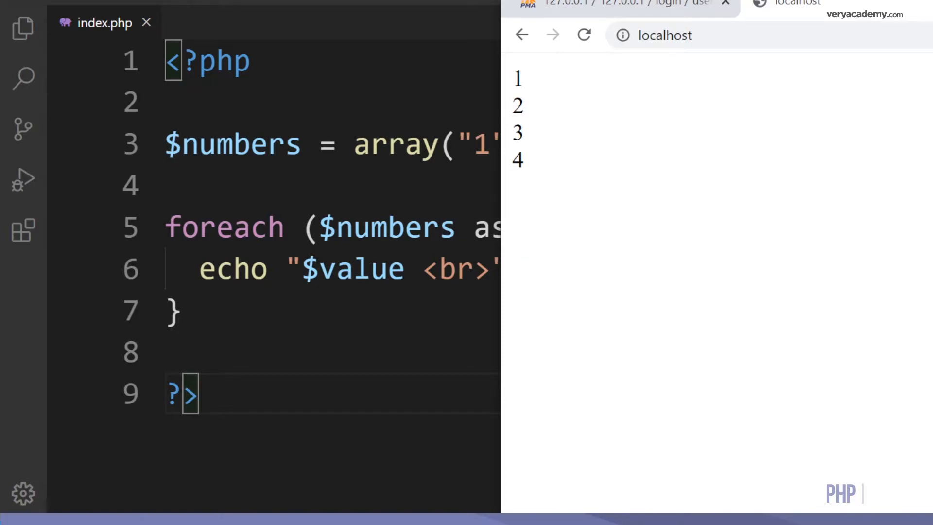
pyautogui.moveTo(537, 103)
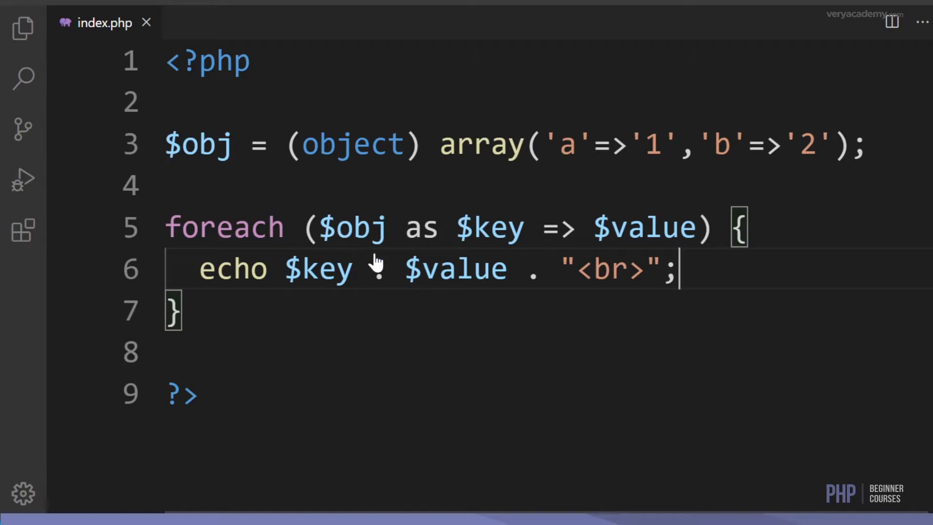
# Join $key to $value with a concatenation dot so the echo reads $key . $value . "<br>"
pyautogui.write('.')
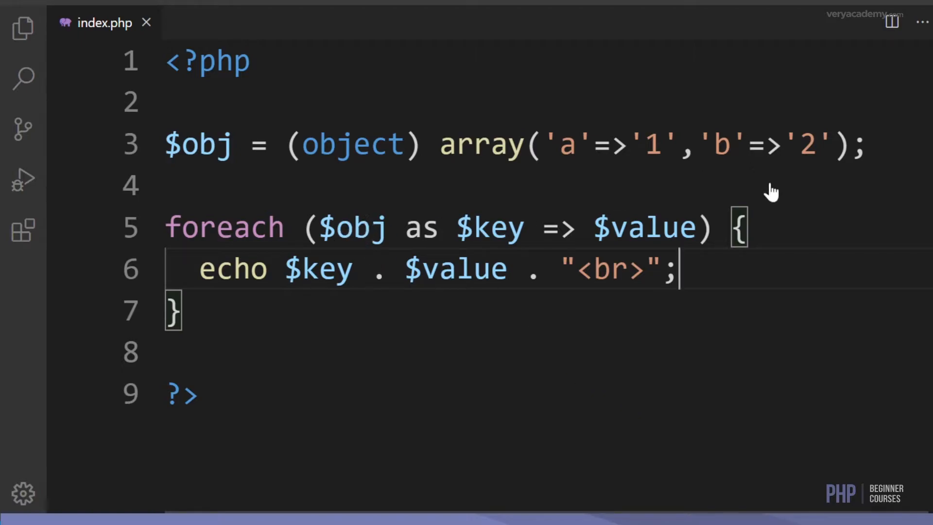
pyautogui.moveTo(362, 155)
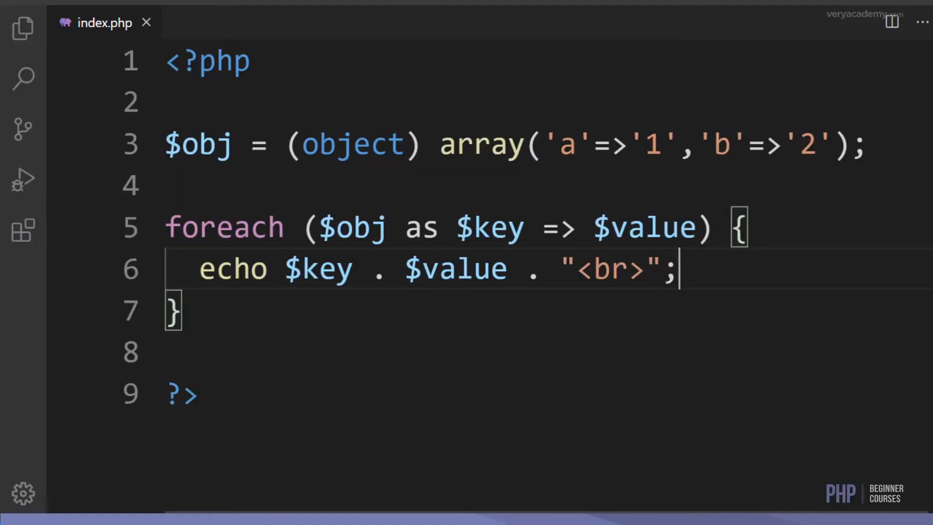
pyautogui.doubleClick(353, 227)
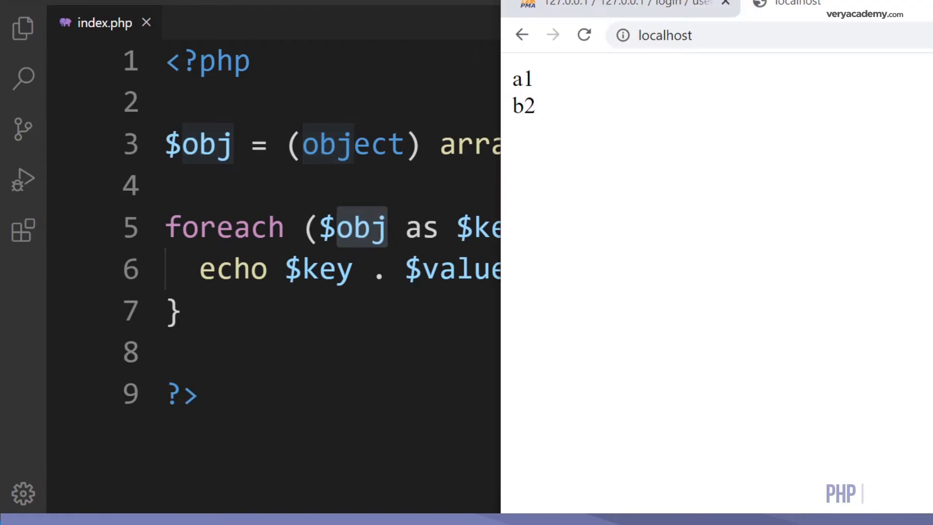
pyautogui.moveTo(521, 86)
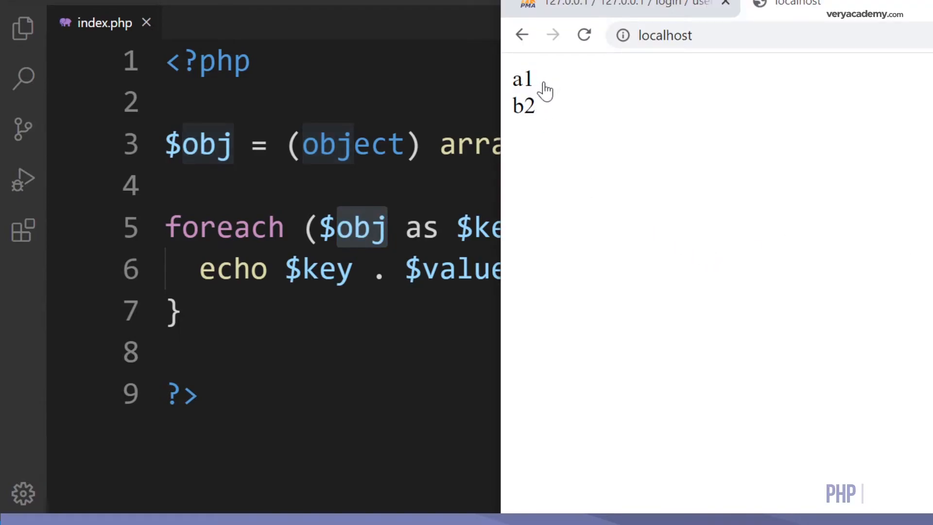
pyautogui.moveTo(820, 315)
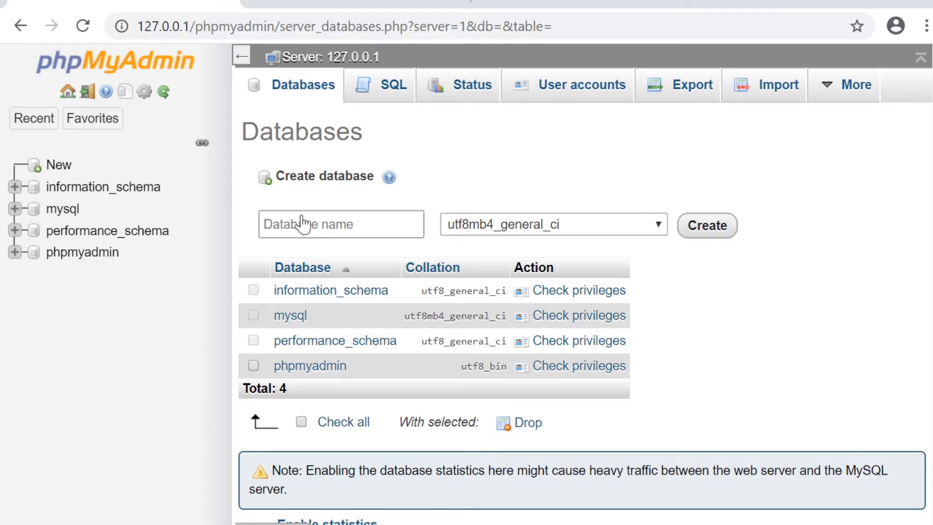
pyautogui.moveTo(319, 233)
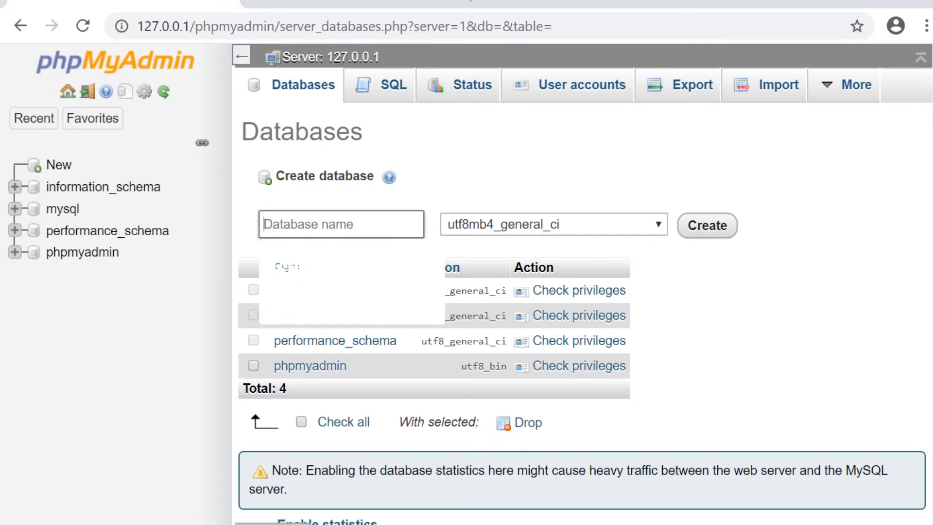
# Create the users database and start a user table with 2 columns
pyautogui.write('use')
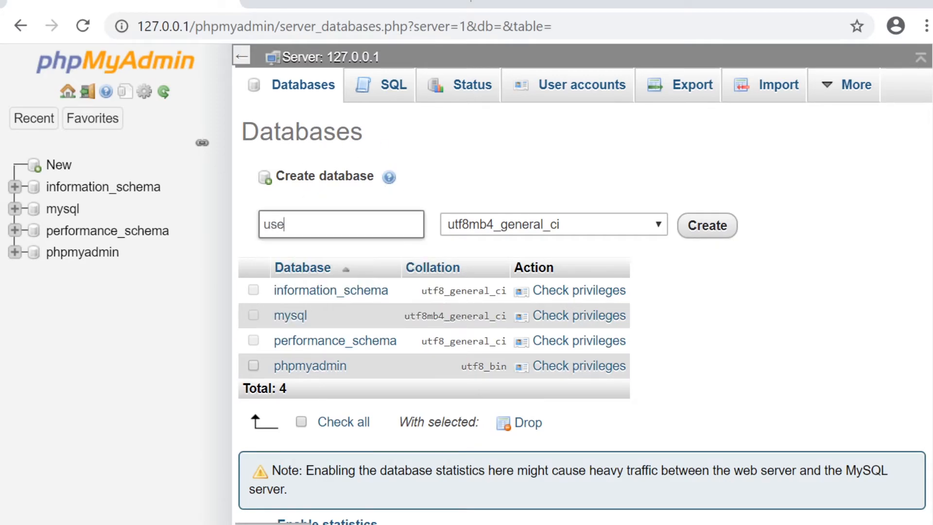
pyautogui.click(705, 225)
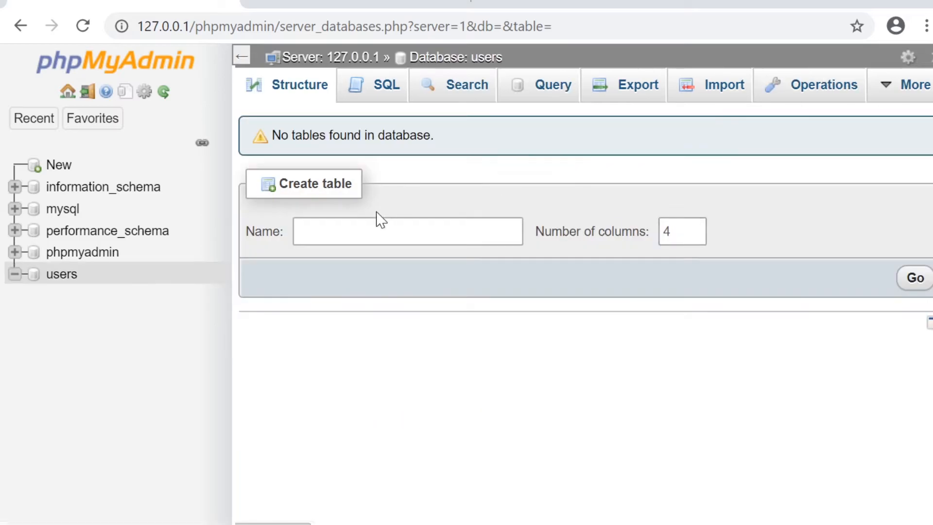
pyautogui.click(407, 231)
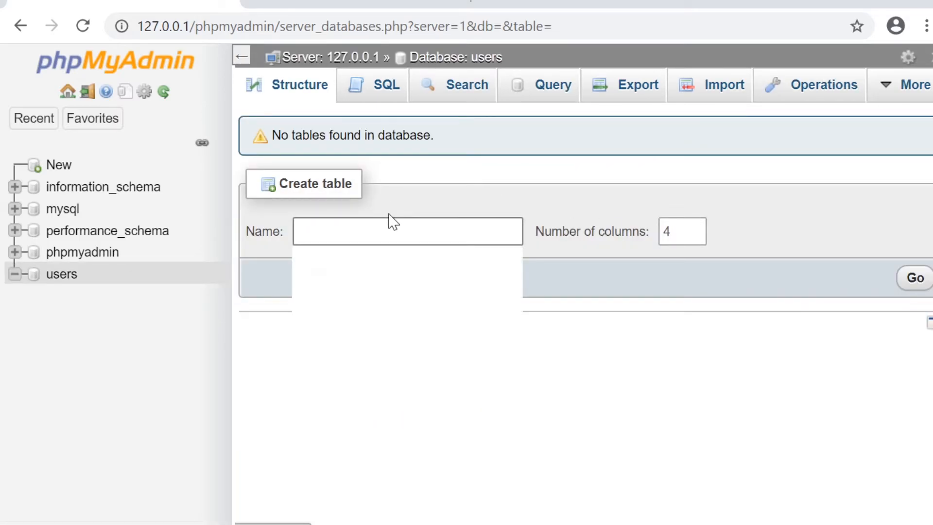
pyautogui.write('user')
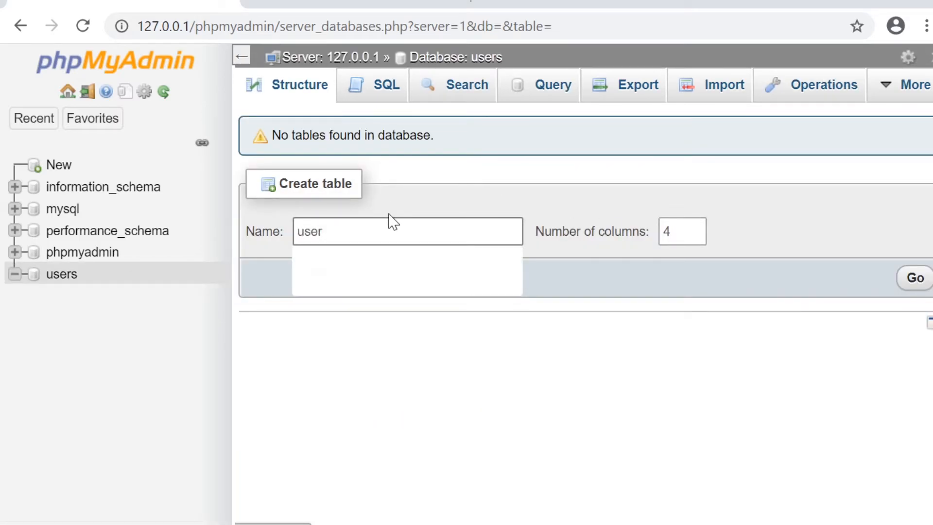
pyautogui.click(694, 239)
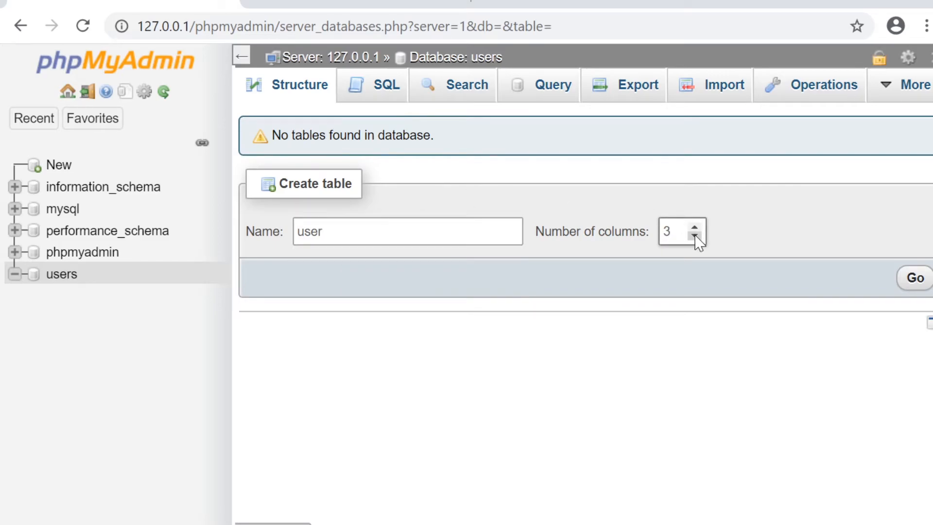
pyautogui.click(913, 277)
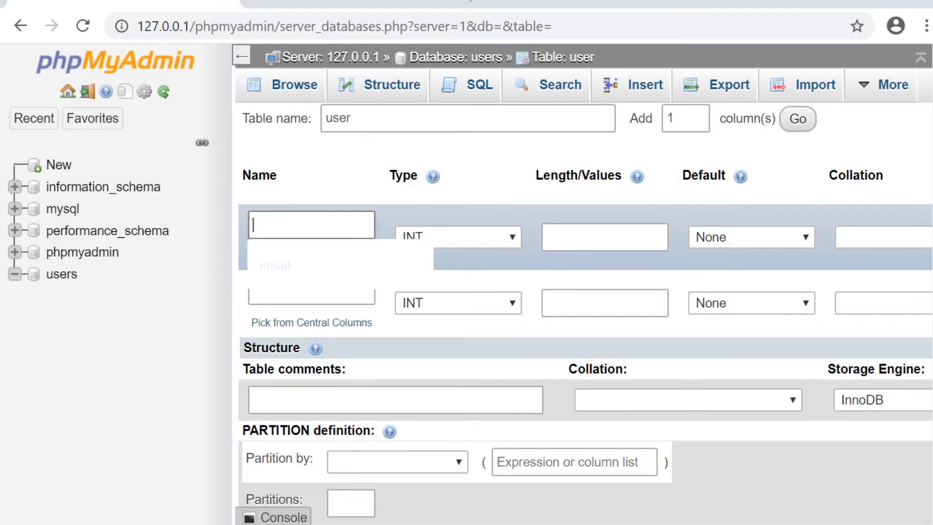
# Define columns name VARCHAR(20) and age INT(20) and save the user table
pyautogui.write('name')
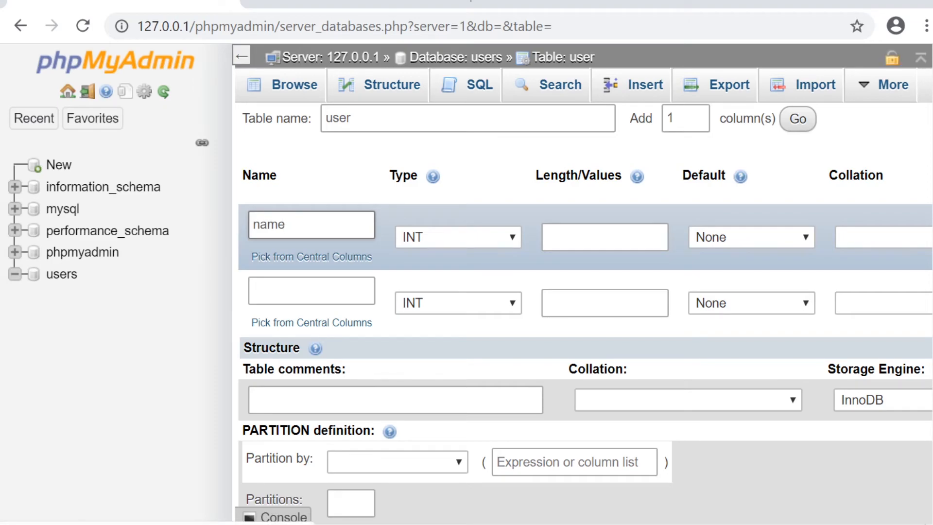
pyautogui.write('age')
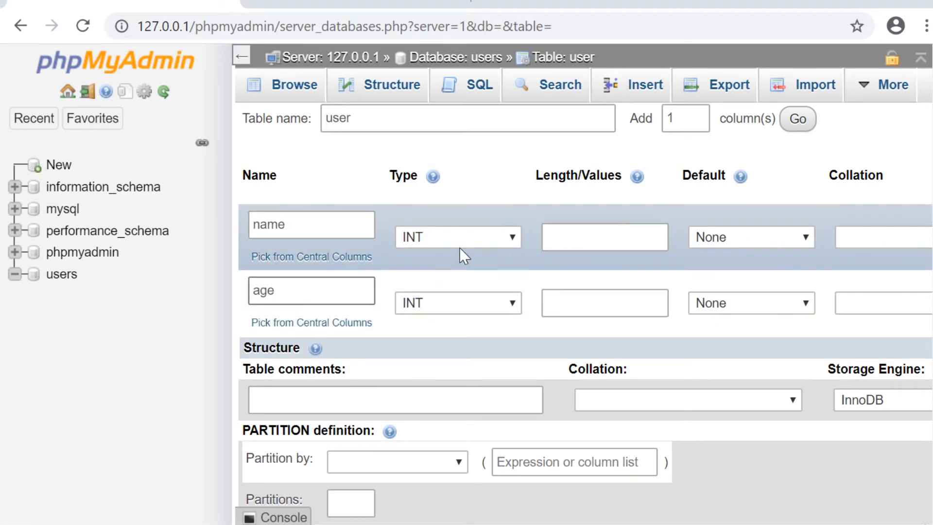
pyautogui.click(458, 236)
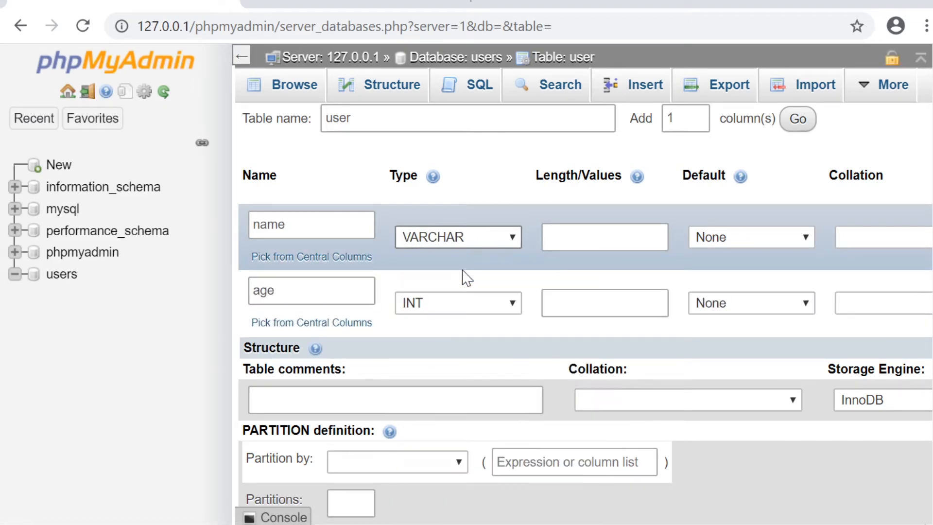
pyautogui.write('20')
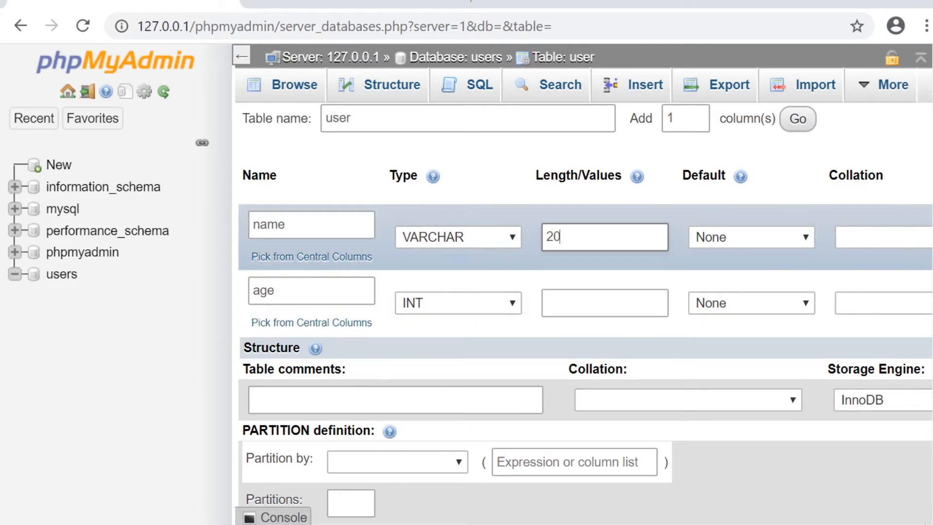
pyautogui.write('20')
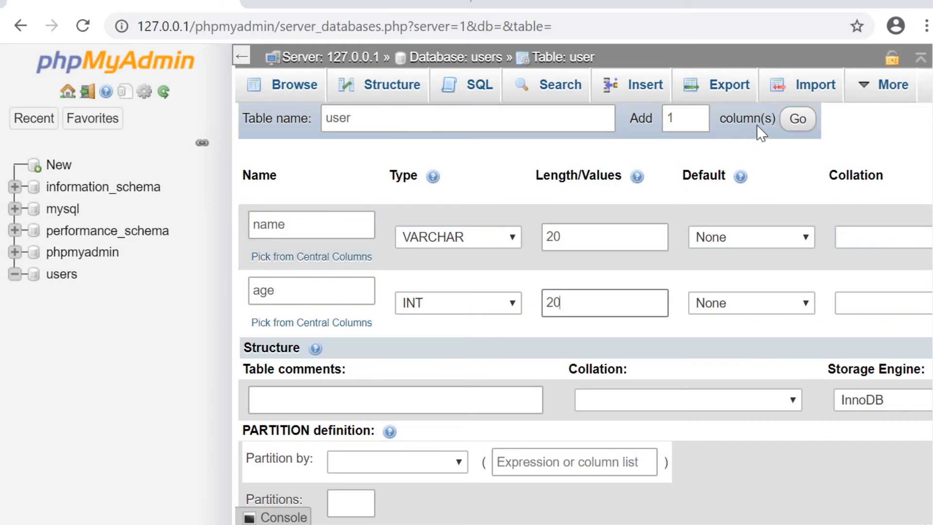
pyautogui.click(893, 454)
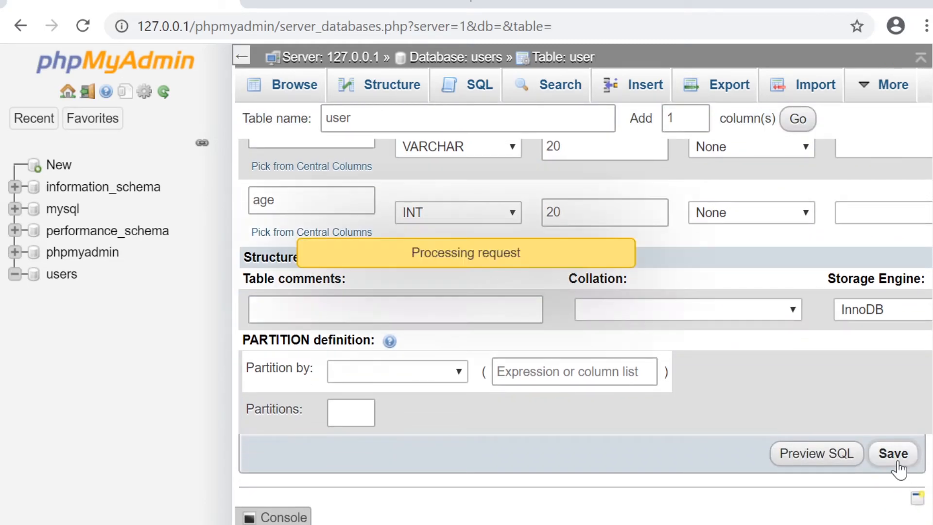
pyautogui.click(892, 454)
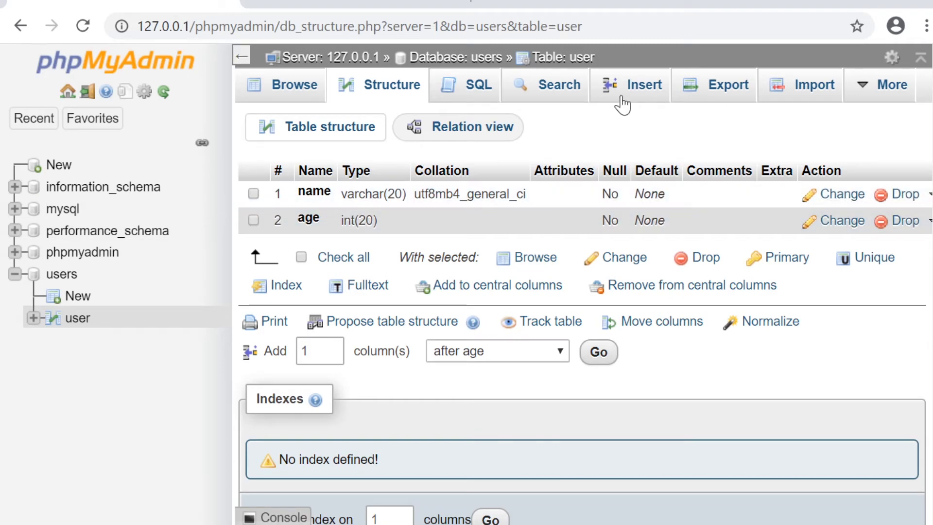
# Insert two rows into user: bob aged 70 and mike aged 80
pyautogui.click(632, 85)
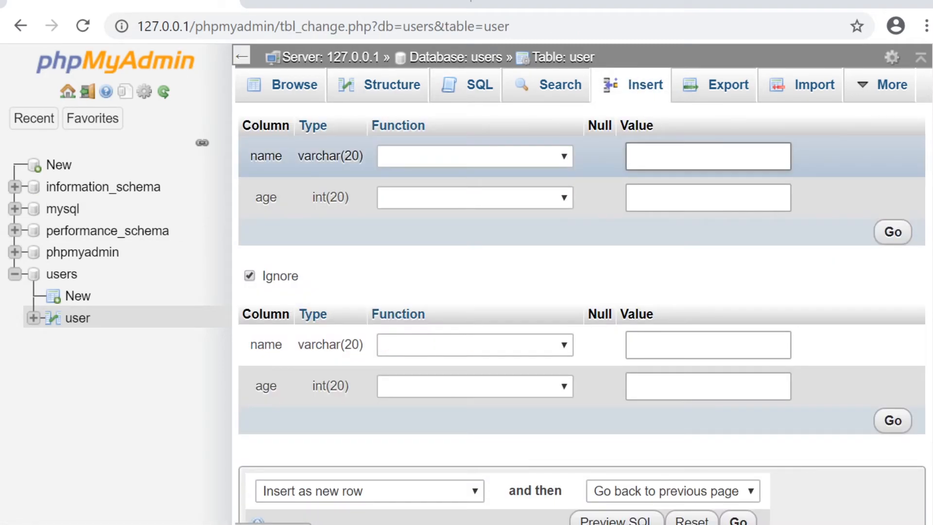
pyautogui.write('bob')
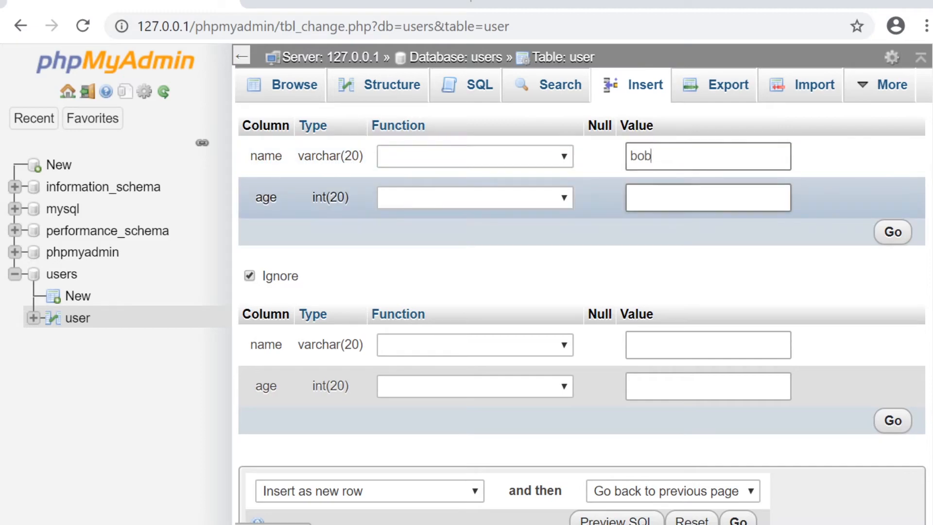
pyautogui.write('70')
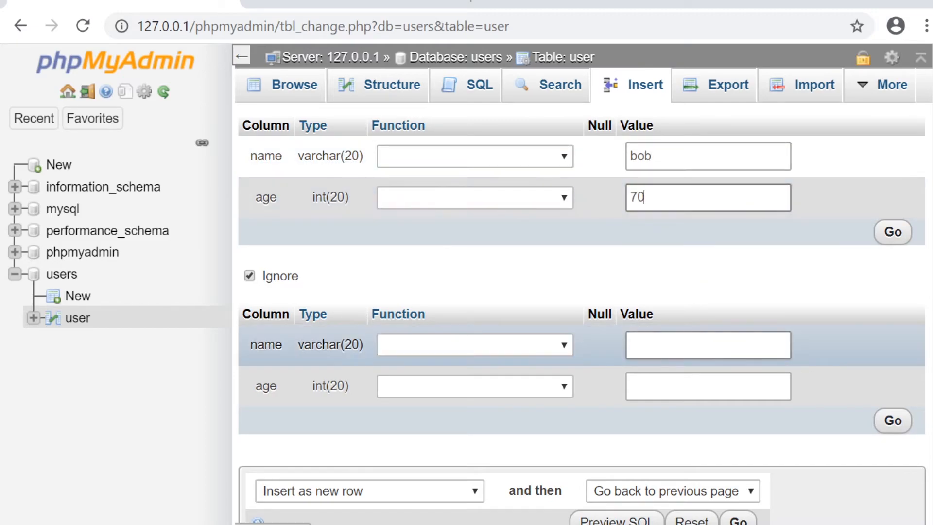
pyautogui.write('mike')
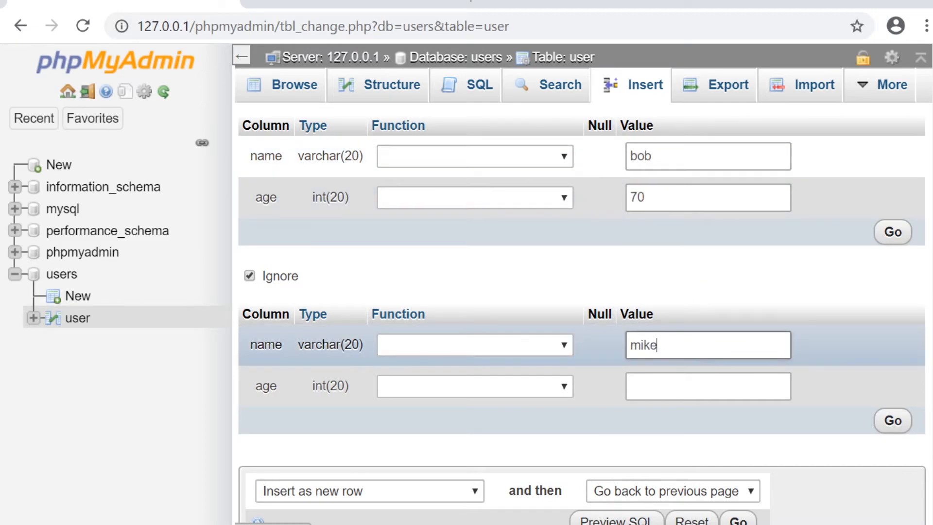
pyautogui.click(250, 274)
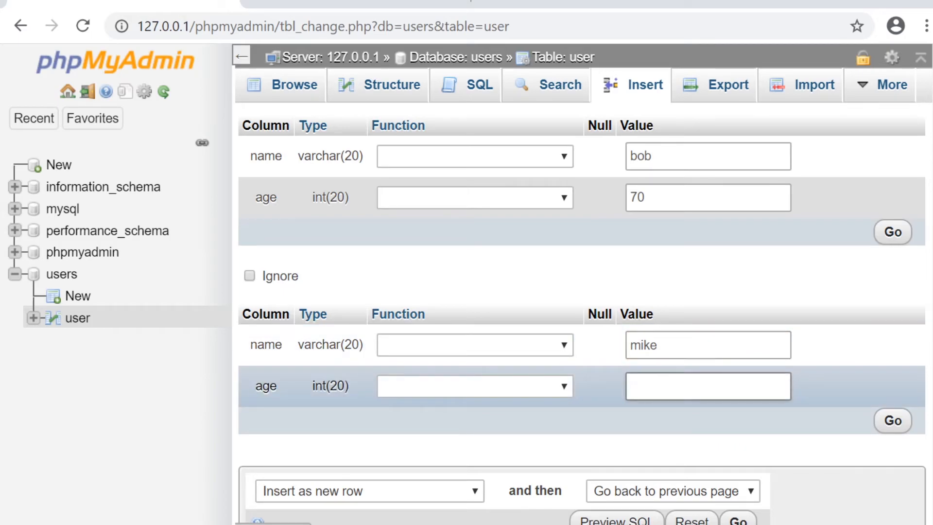
pyautogui.write('80')
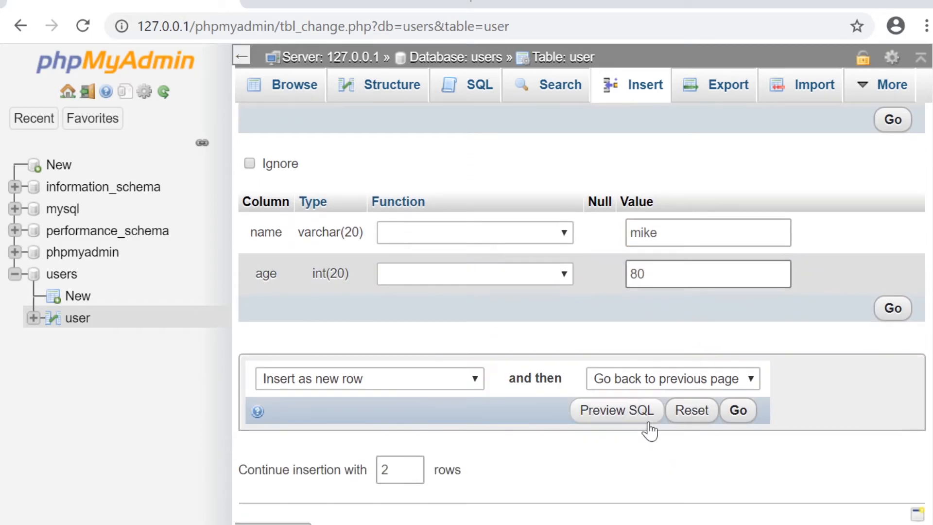
pyautogui.click(737, 410)
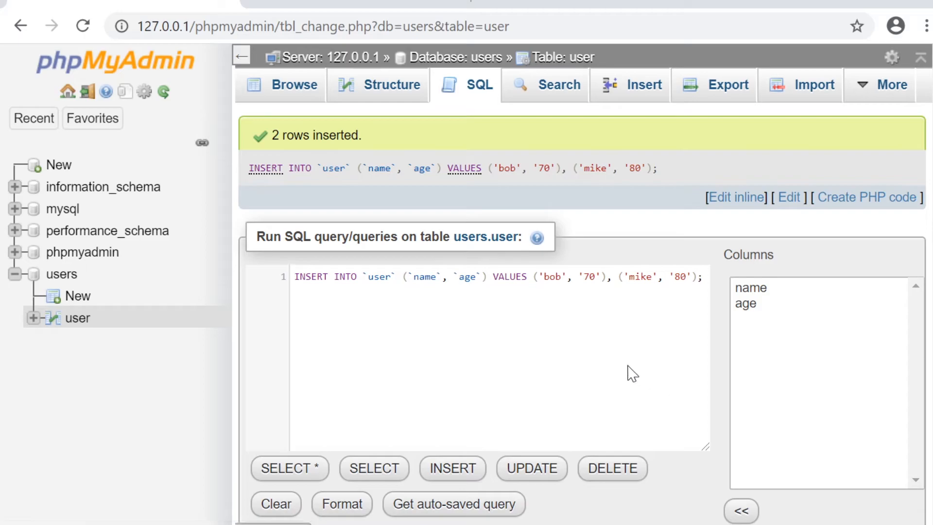
# Browse the user table rows showing bob 70 and mike 80
pyautogui.click(293, 84)
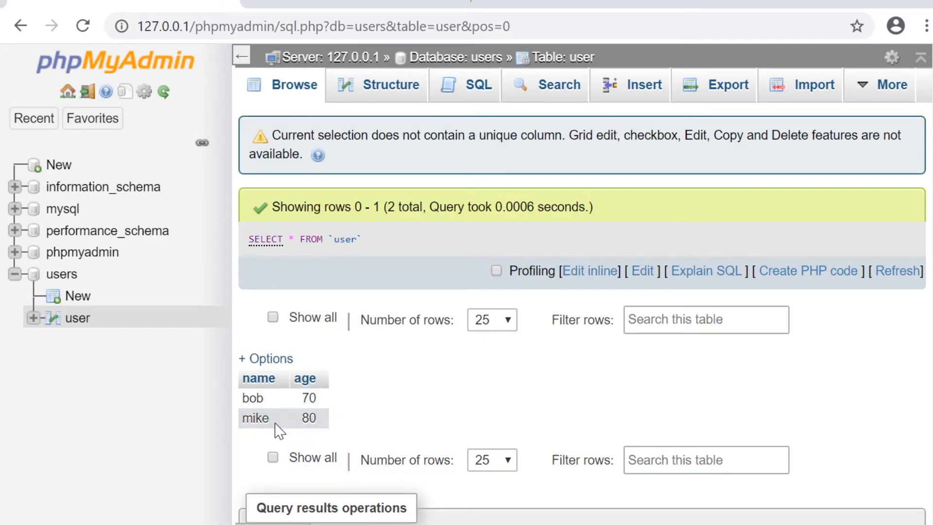
pyautogui.moveTo(391, 423)
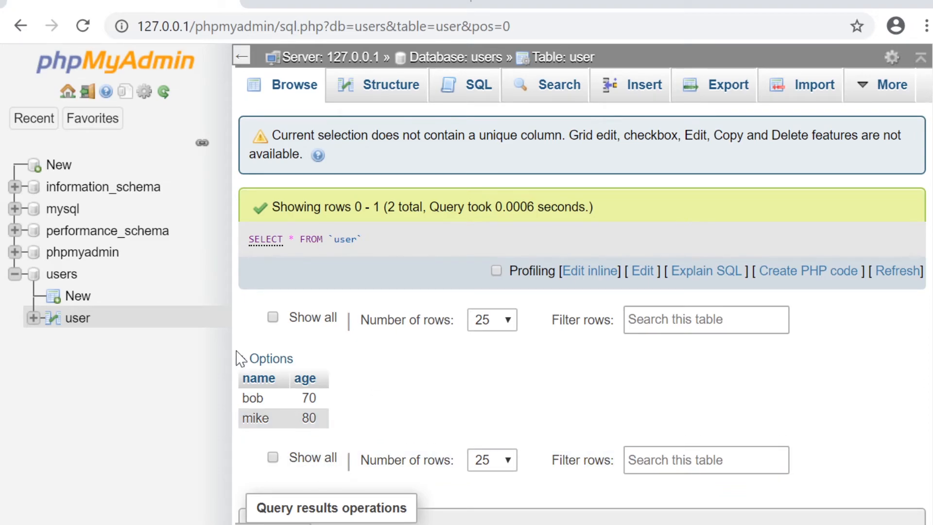
pyautogui.click(271, 358)
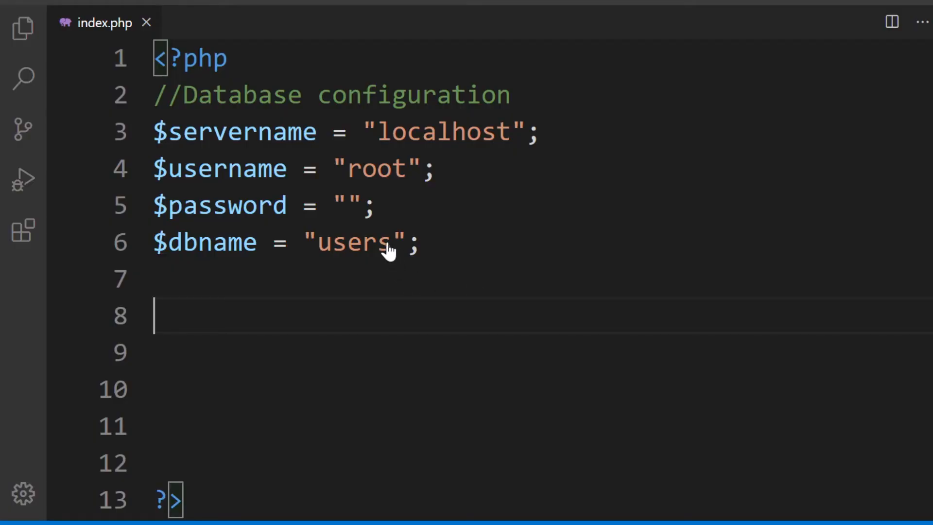
pyautogui.moveTo(303, 265)
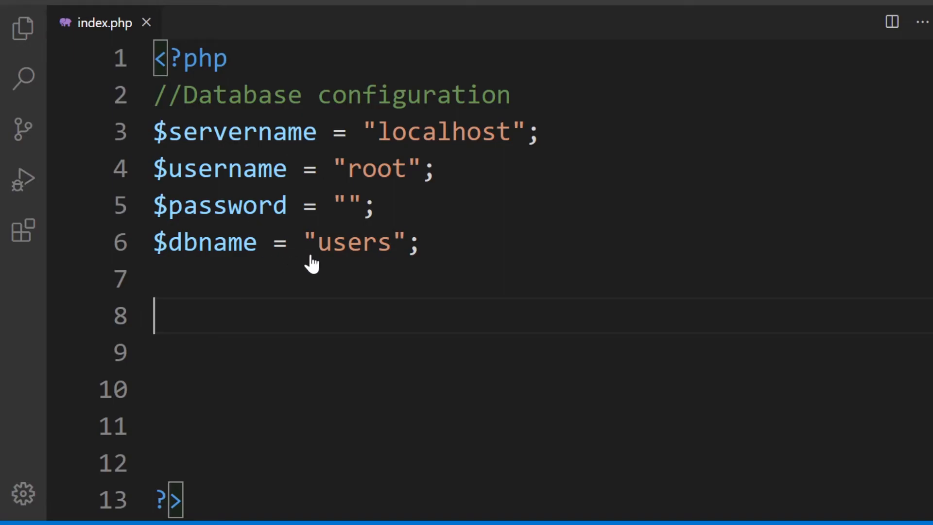
# Add the mysqli connection, SELECT * FROM user query and a foreach echoing $key['name'] and $key['age']
pyautogui.write('// Create connection')
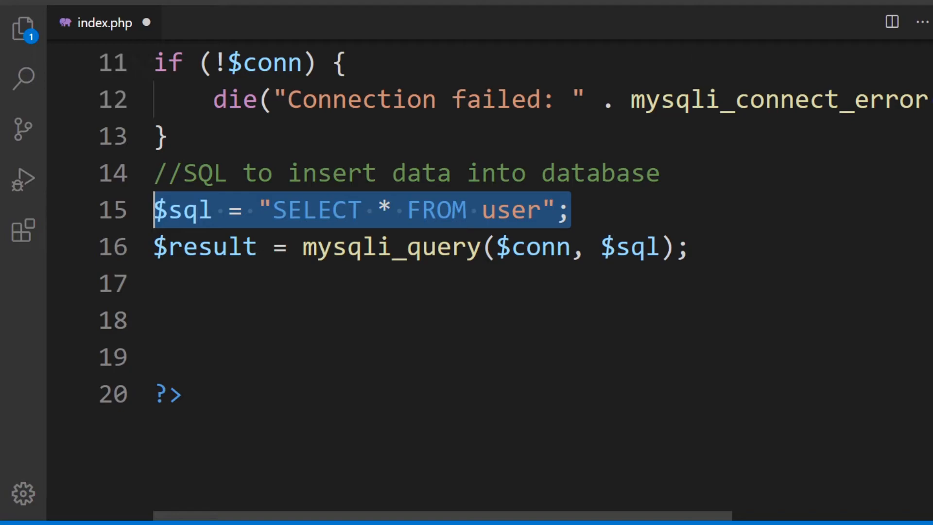
pyautogui.click(258, 247)
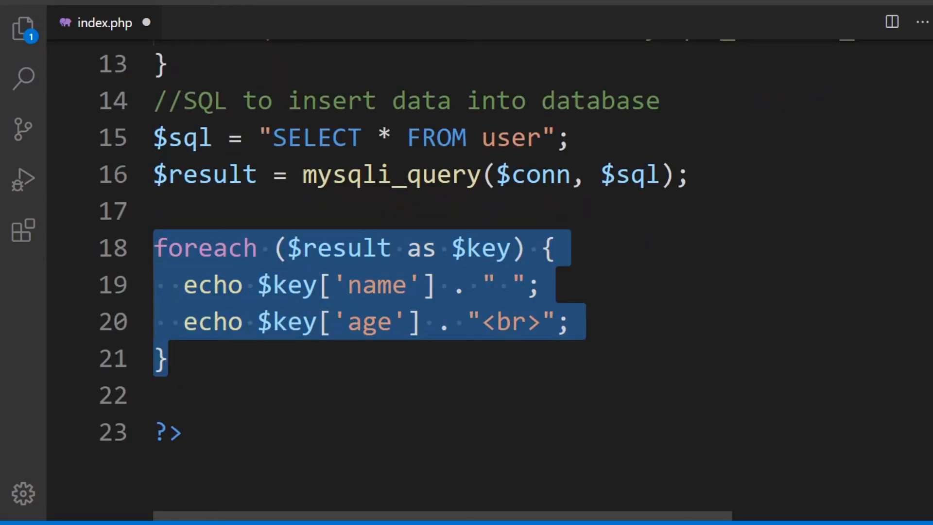
pyautogui.click(160, 357)
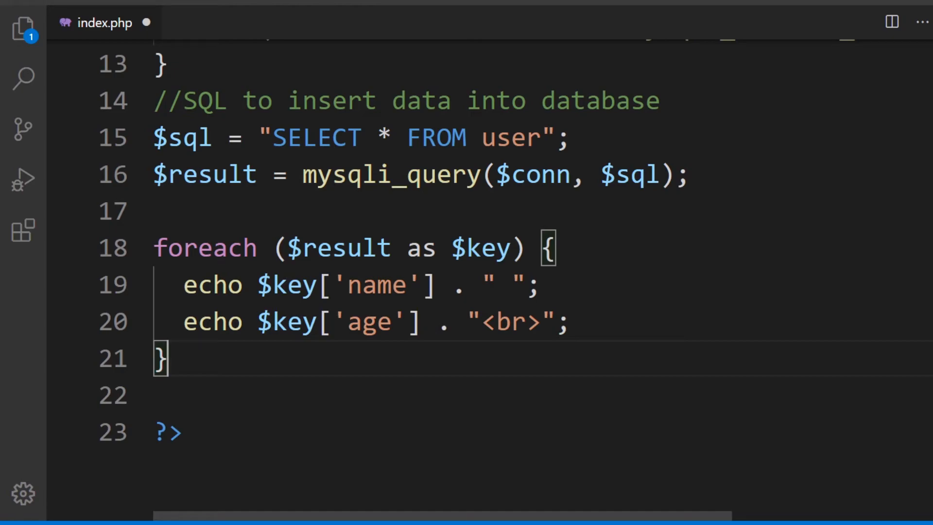
pyautogui.doubleClick(363, 321)
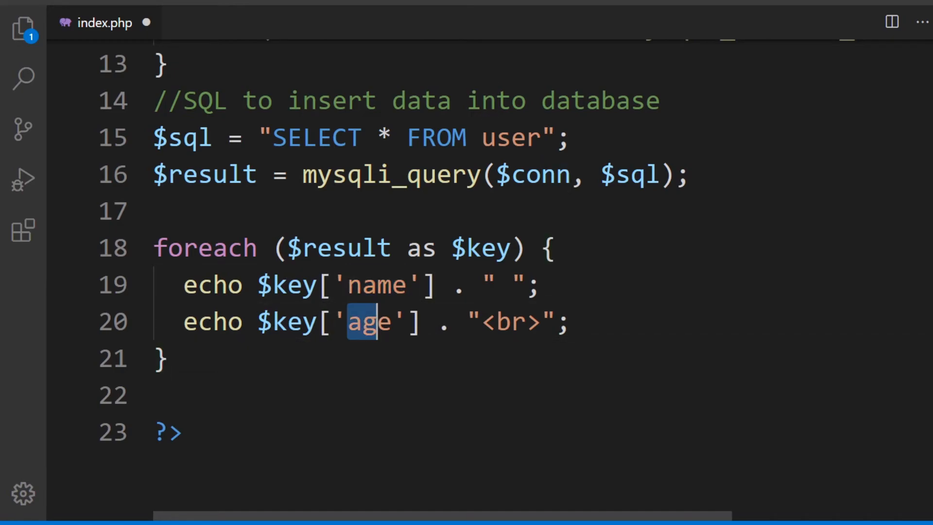
pyautogui.moveTo(351, 321); pyautogui.dragTo(392, 322)
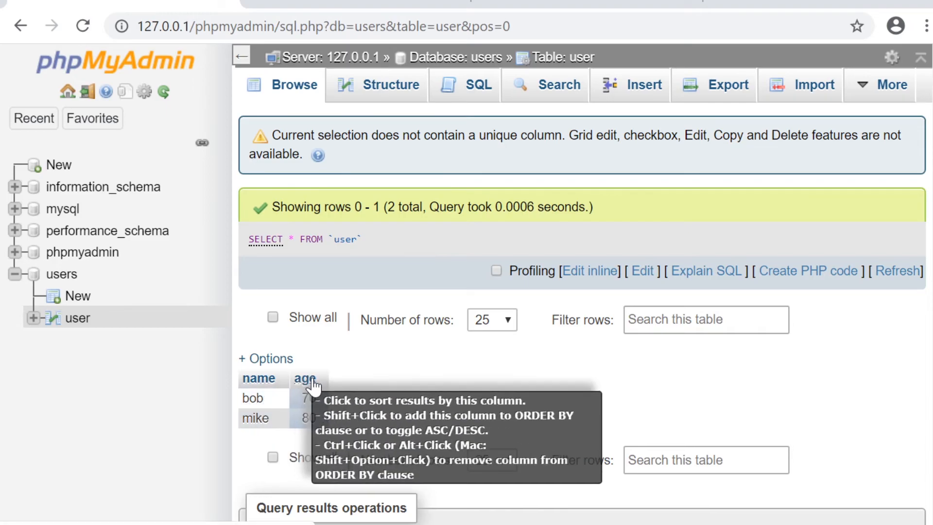
pyautogui.scroll(-3)
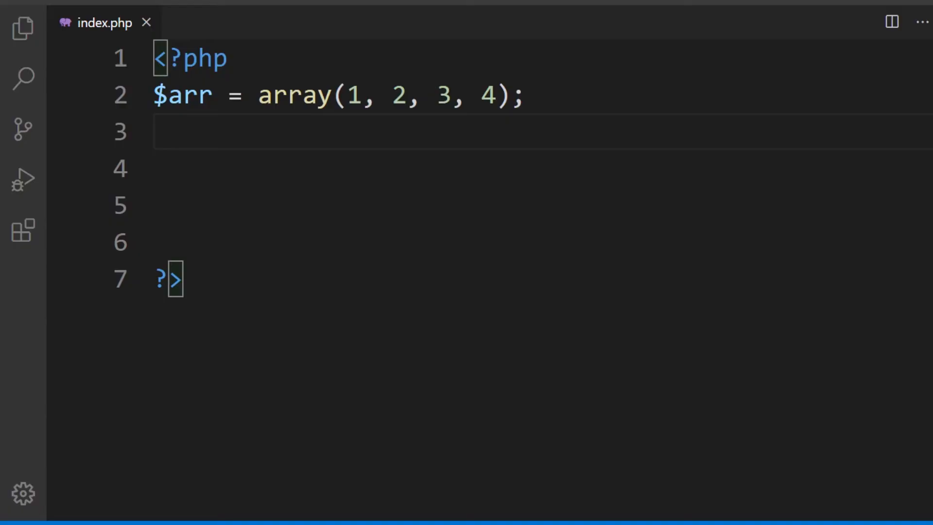
pyautogui.moveTo(574, 265)
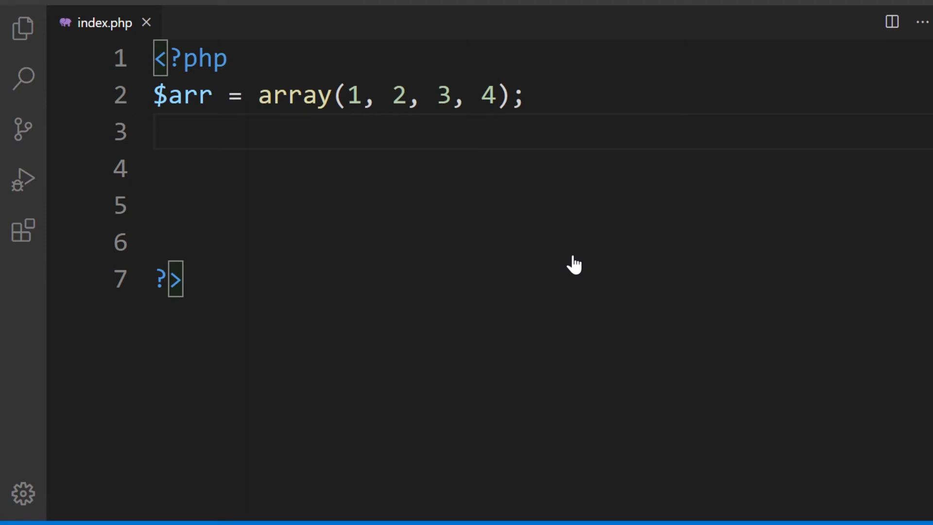
pyautogui.moveTo(357, 126)
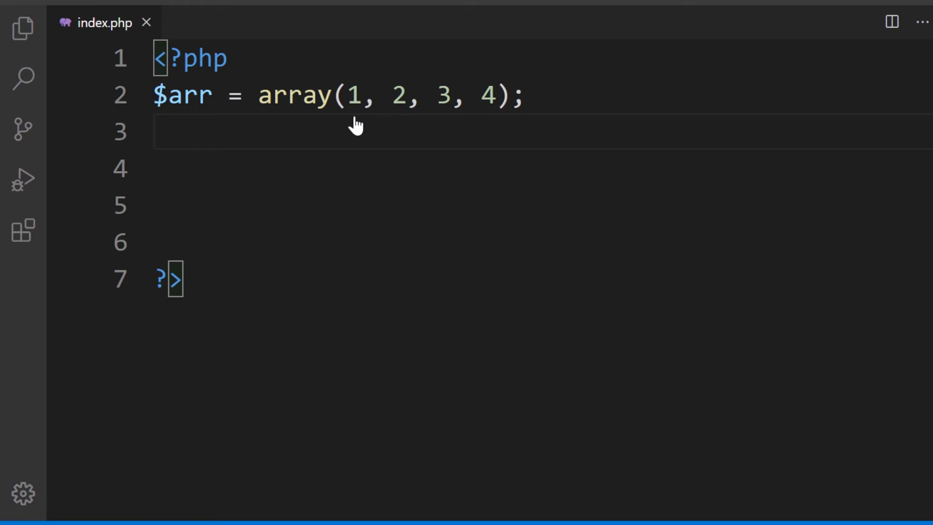
# Add print_r($arr) before and after the by-reference doubling foreach and save index.php
pyautogui.write('print_r($arr);')
pyautogui.write('$value = $value * 2;')
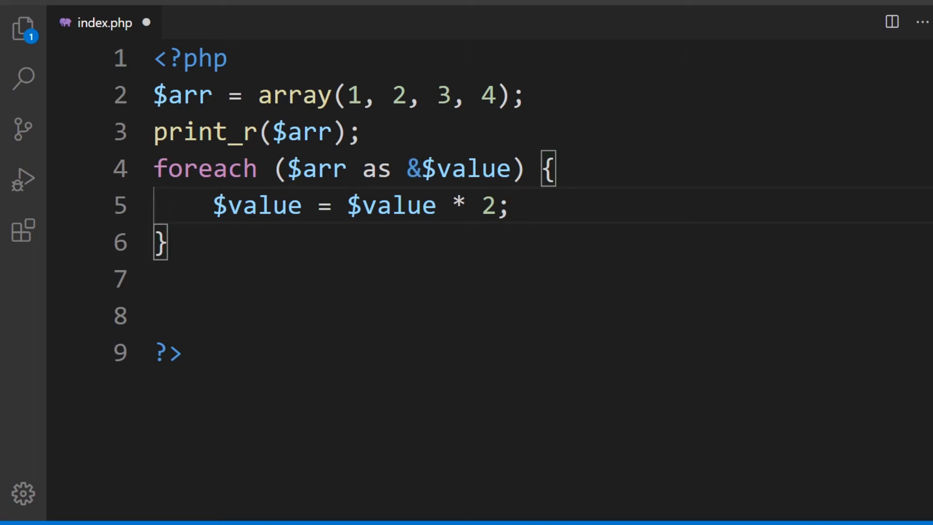
pyautogui.write('print_r($arr);')
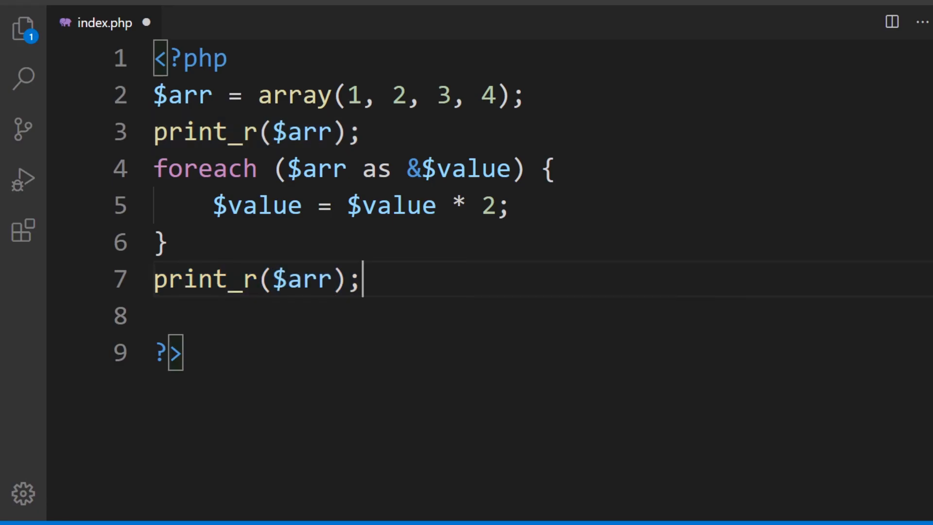
pyautogui.press('ctrl+s')
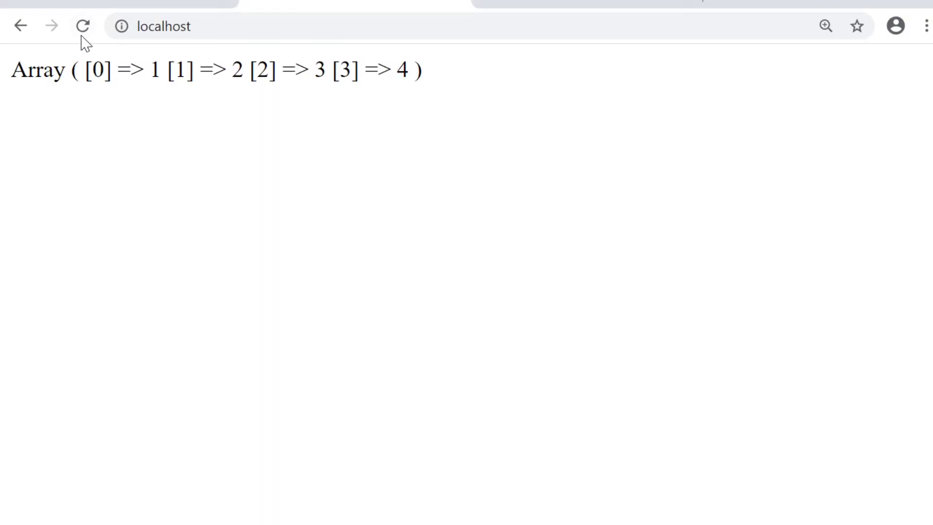
# Rerun localhost to view the printed array, then add unset($value) after the loop to break the reference
pyautogui.click(83, 26)
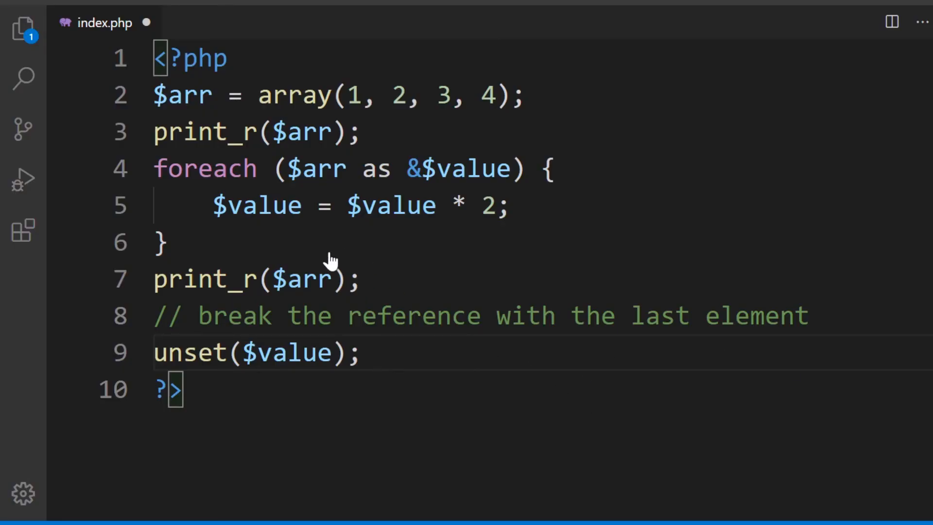
pyautogui.tripleClick(255, 352)
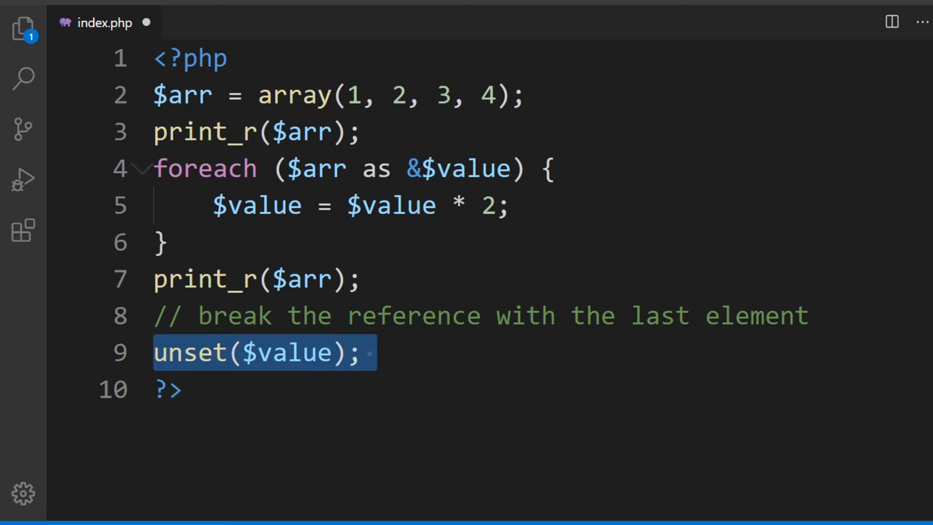